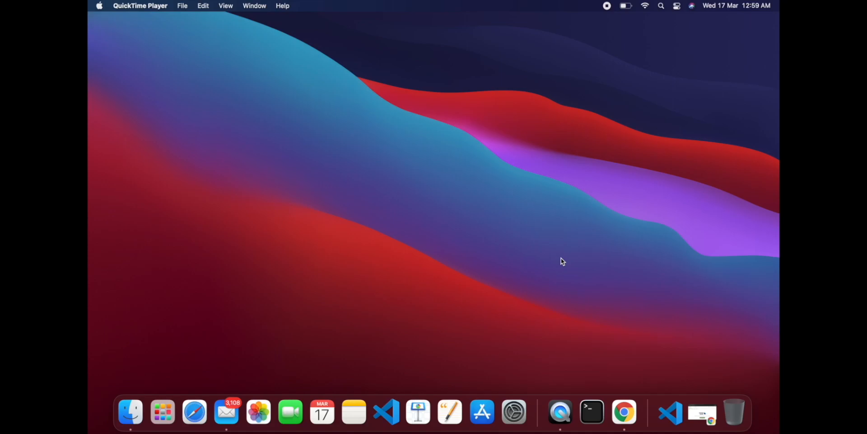
mouse_move(605, 359)
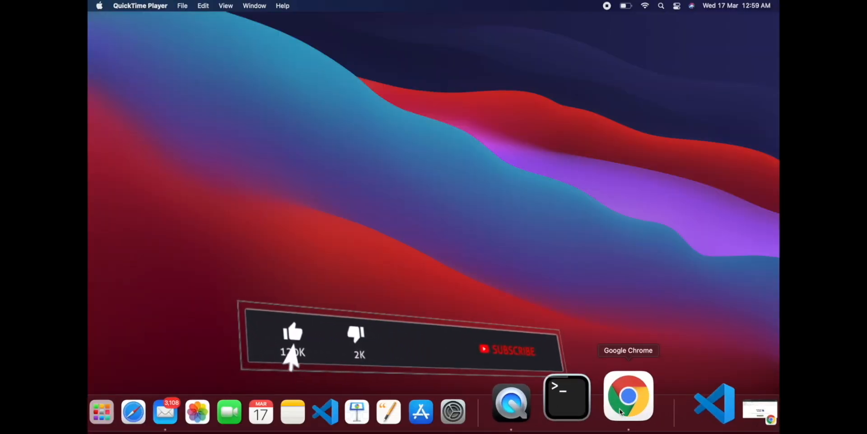
Step: Bring up Google Chrome on the Android Studio download page
left_click(628, 395)
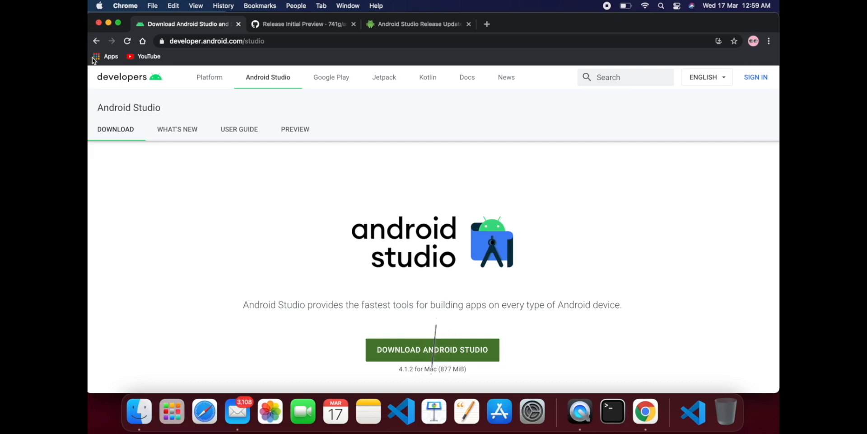
mouse_move(158, 208)
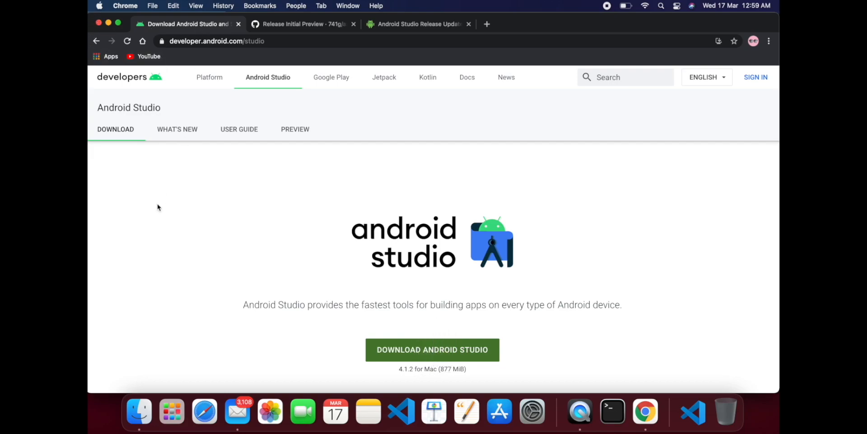
scroll("down", 3)
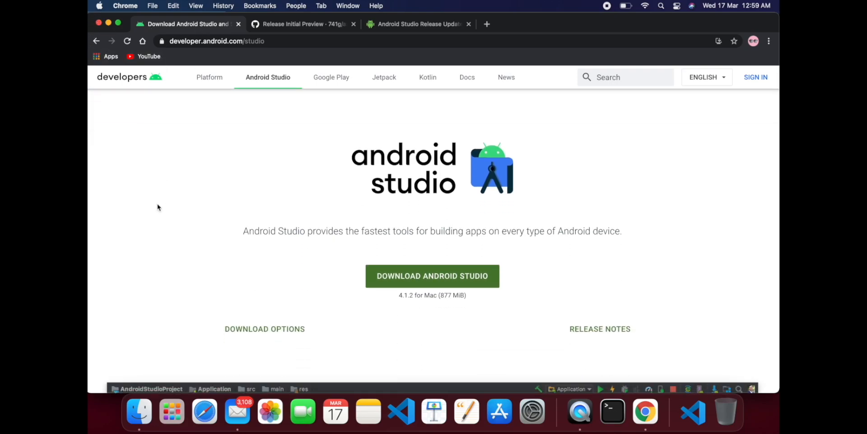
scroll("down", 3)
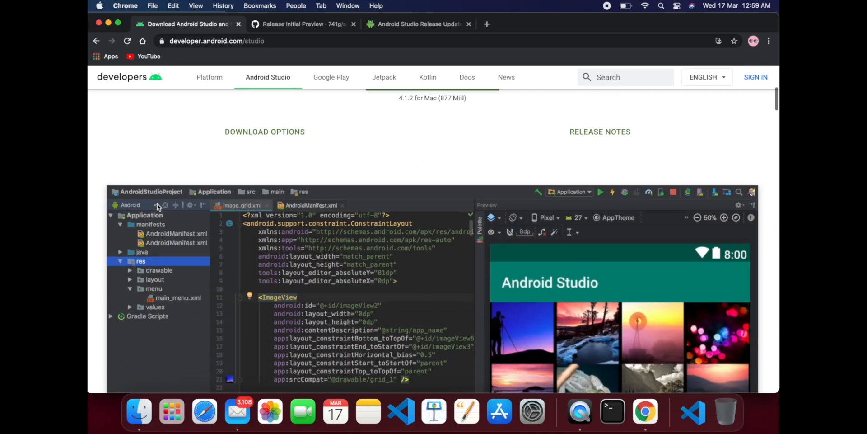
scroll("up", 3)
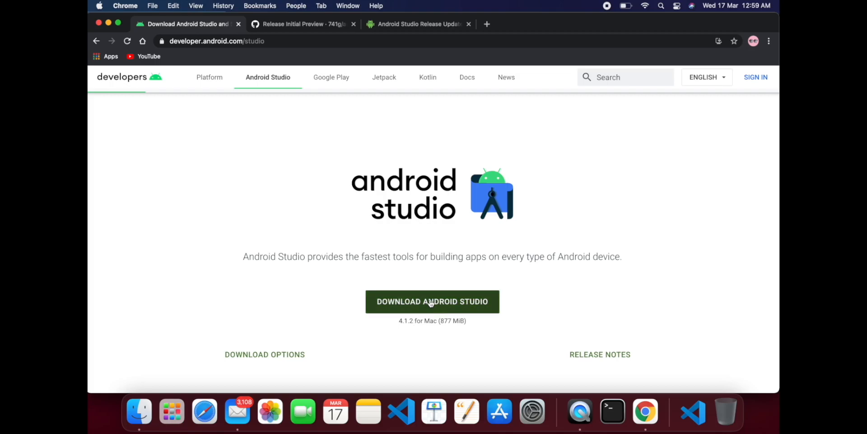
Step: Accept the terms and save the Android Studio 4.1.2 Mac disk image to Downloads
left_click(431, 301)
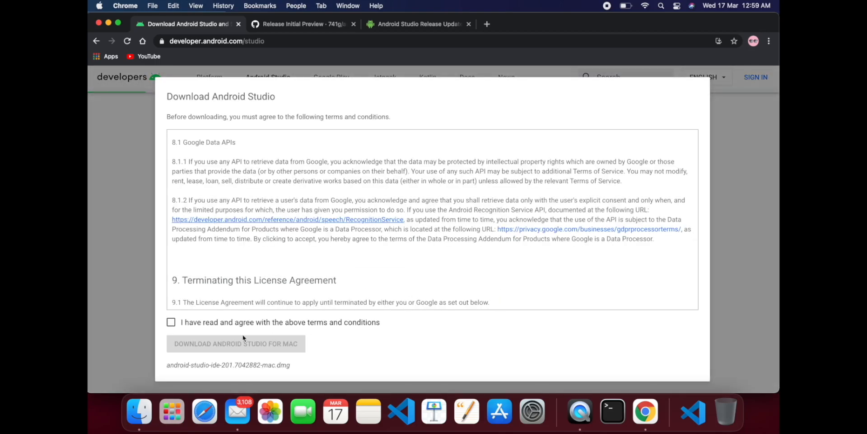
left_click(170, 322)
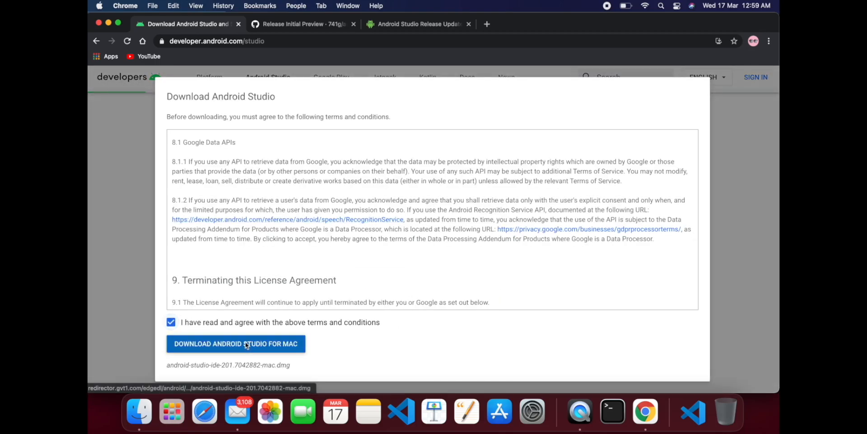
left_click(235, 344)
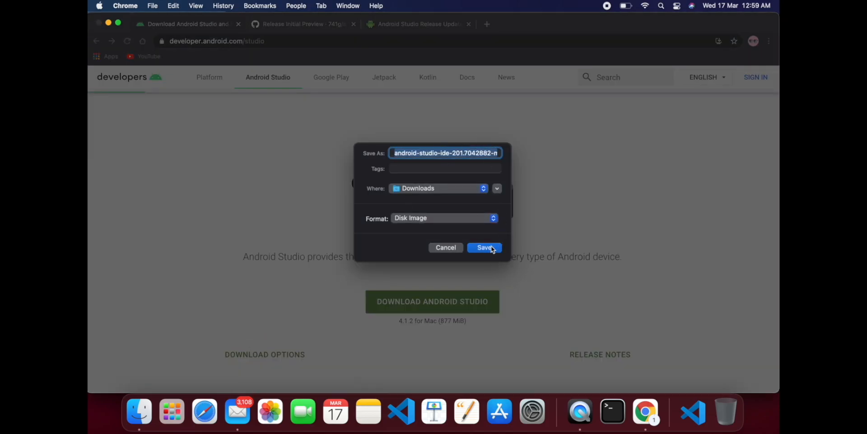
left_click(485, 247)
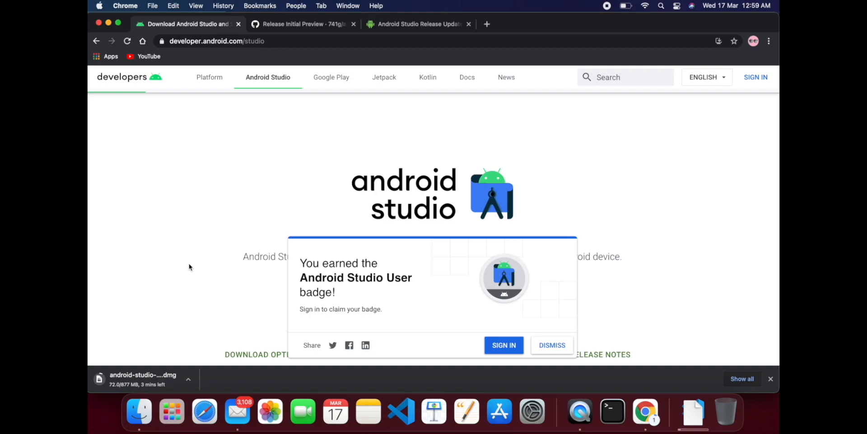
mouse_move(216, 206)
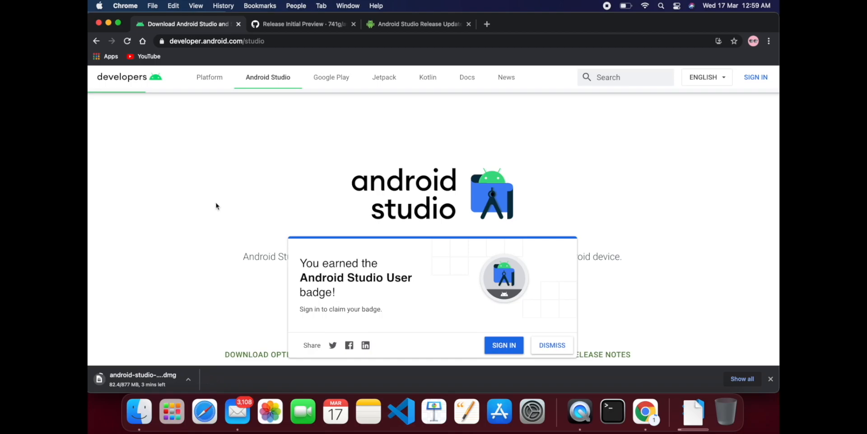
left_click(418, 23)
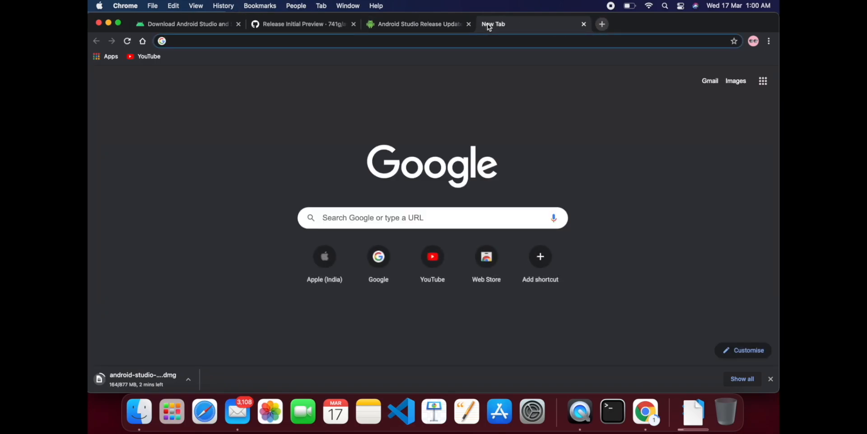
type("android studio")
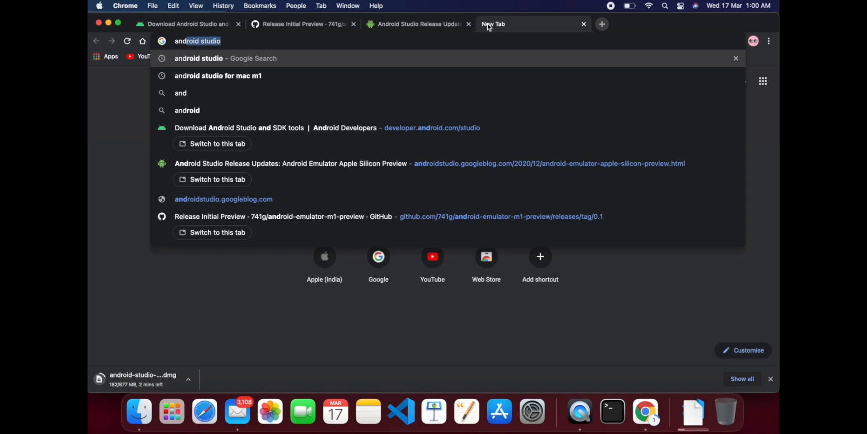
left_click(218, 76)
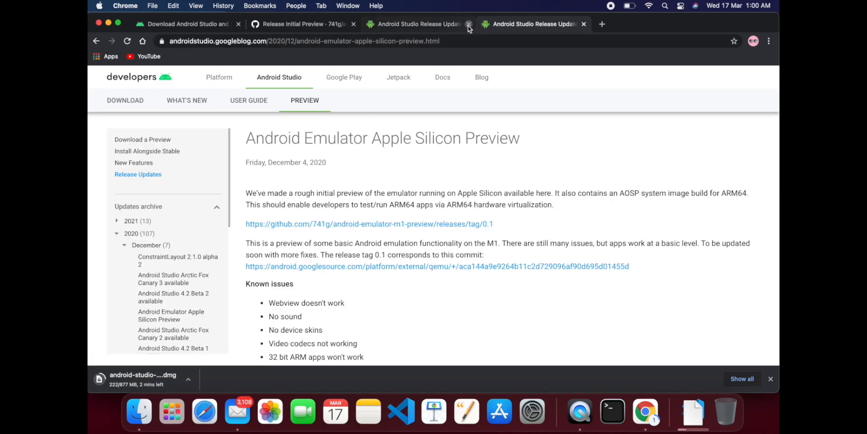
left_click(469, 23)
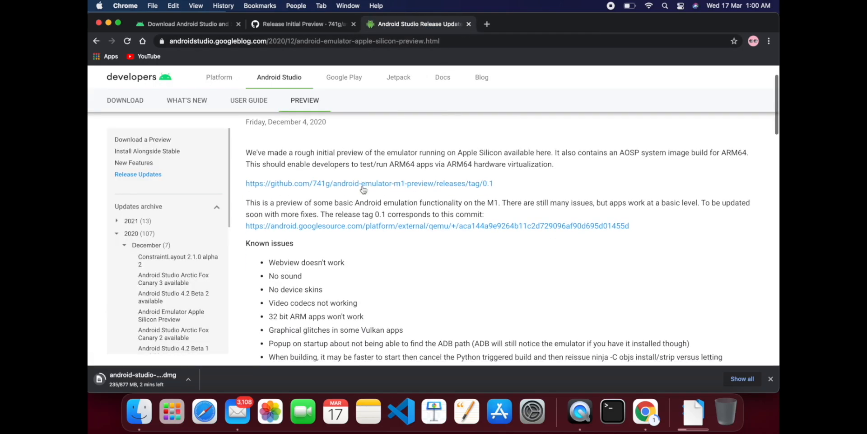
scroll("up", 3)
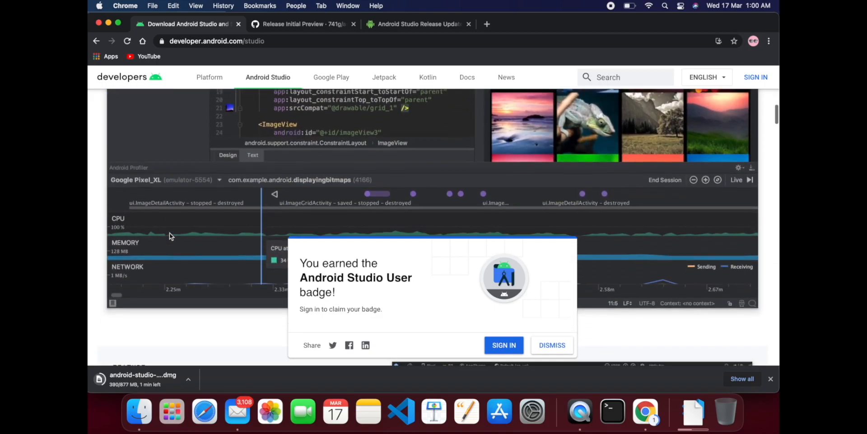
Step: Follow the blog post's GitHub link to the emulator M1 preview release and its Assets
scroll("up", 3)
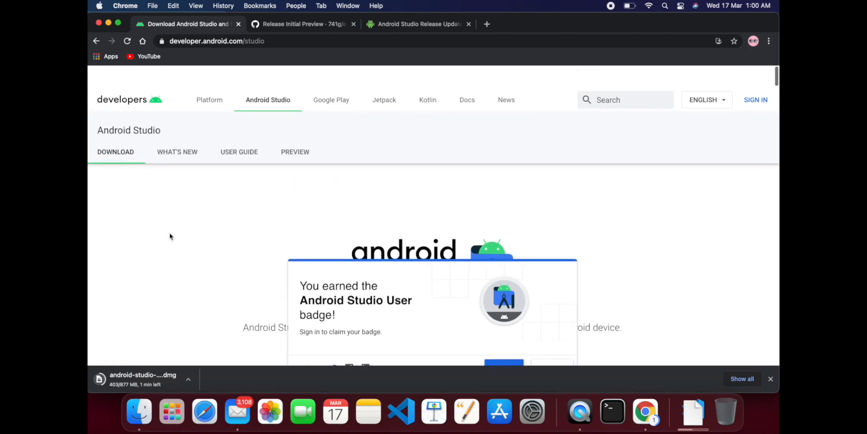
left_click(418, 23)
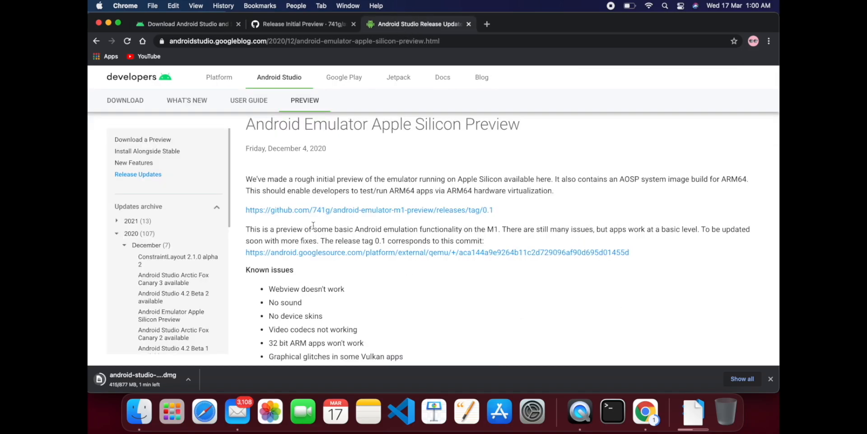
left_click(356, 210)
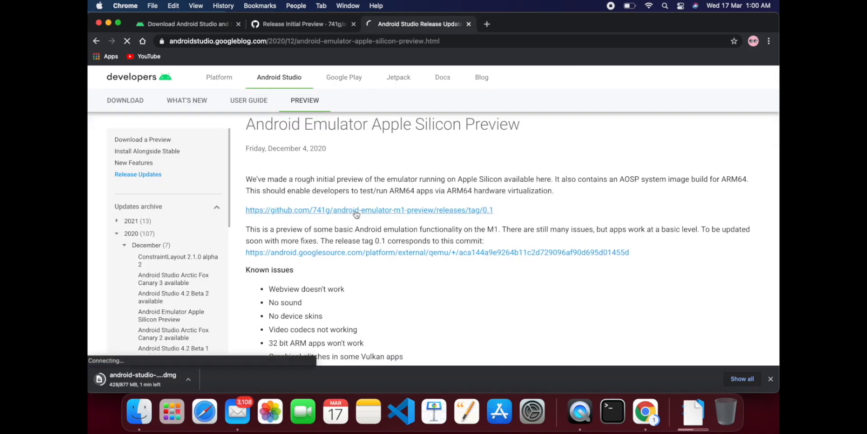
left_click(369, 210)
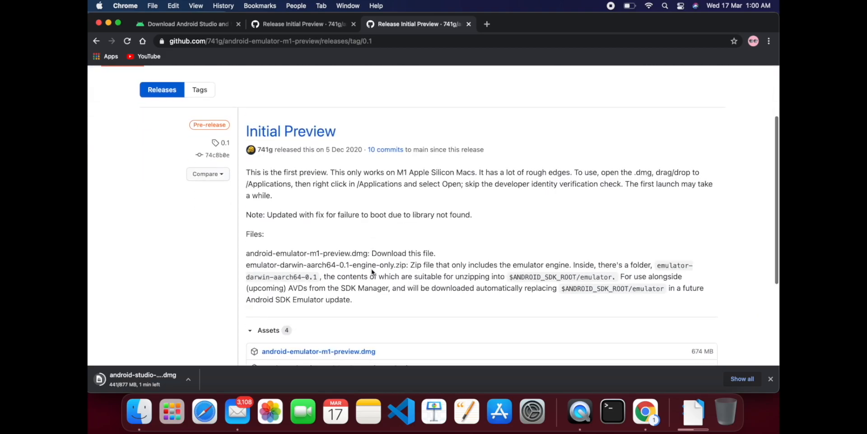
scroll("down", 3)
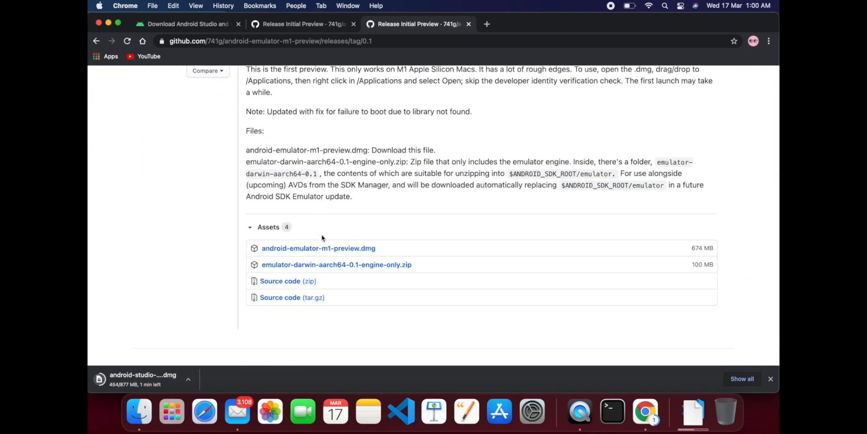
mouse_move(319, 248)
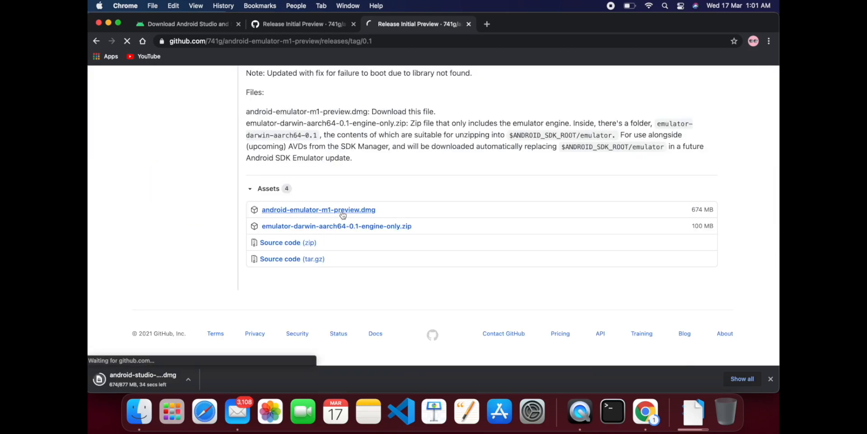
Step: Save android-emulator-m1-preview.dmg (674 MB) to Downloads alongside the Studio download
left_click(319, 209)
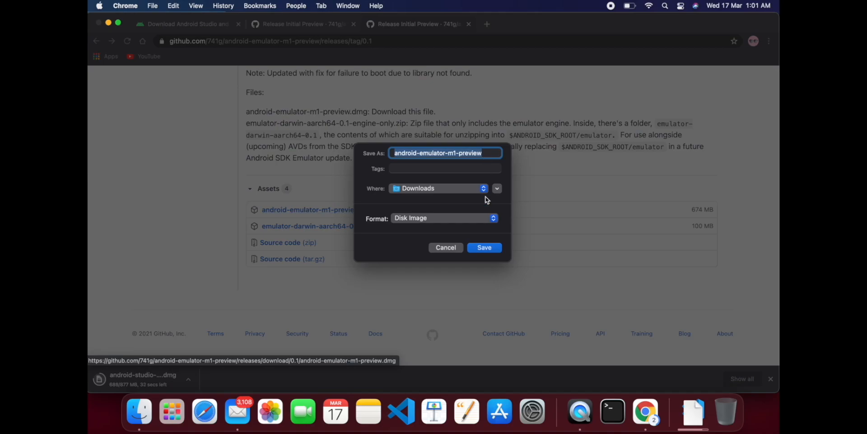
left_click(484, 247)
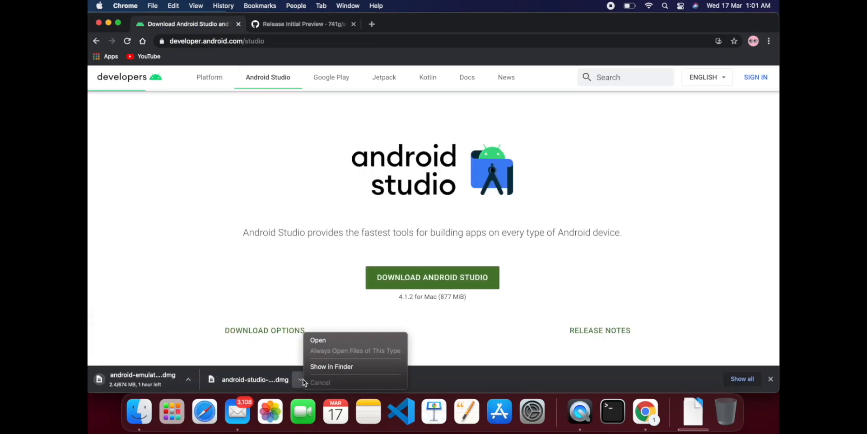
Step: Mount the Android Studio 4.1.2 disk image, copy the app into Applications and close the window
left_click(332, 366)
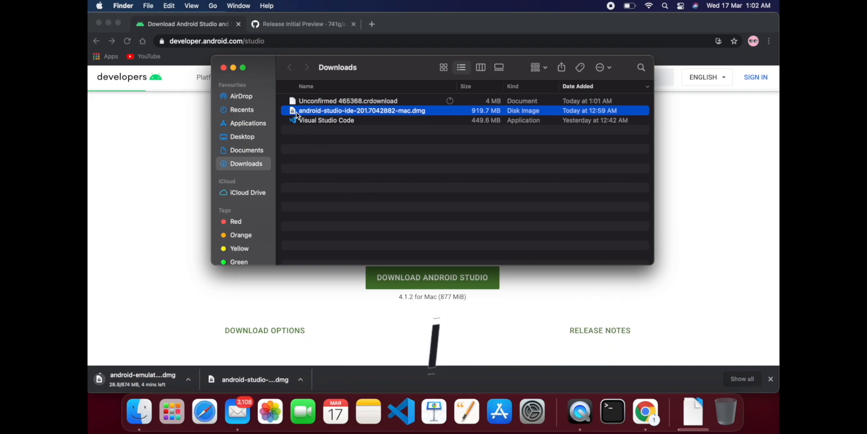
double_click(361, 110)
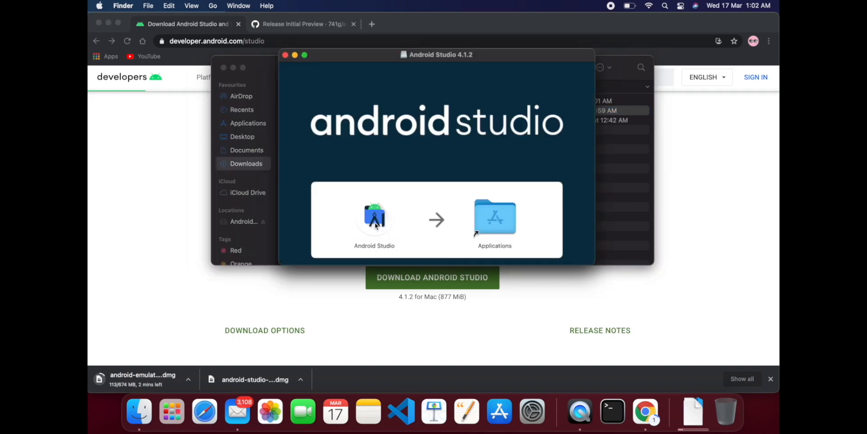
left_click_drag(374, 216, 490, 221)
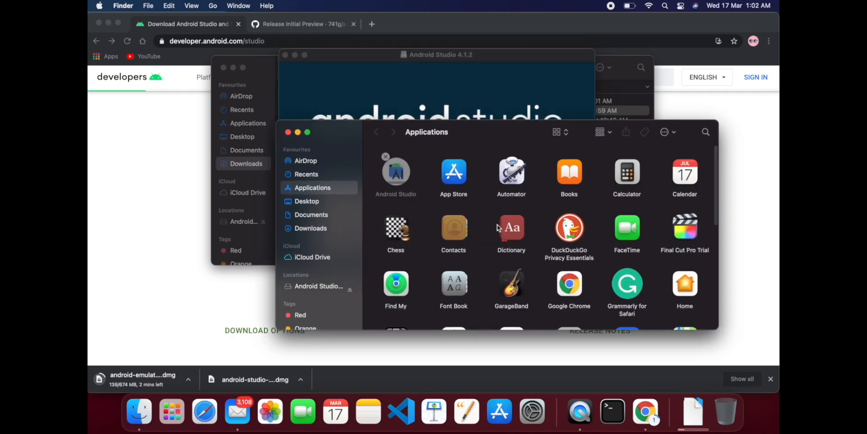
mouse_move(320, 141)
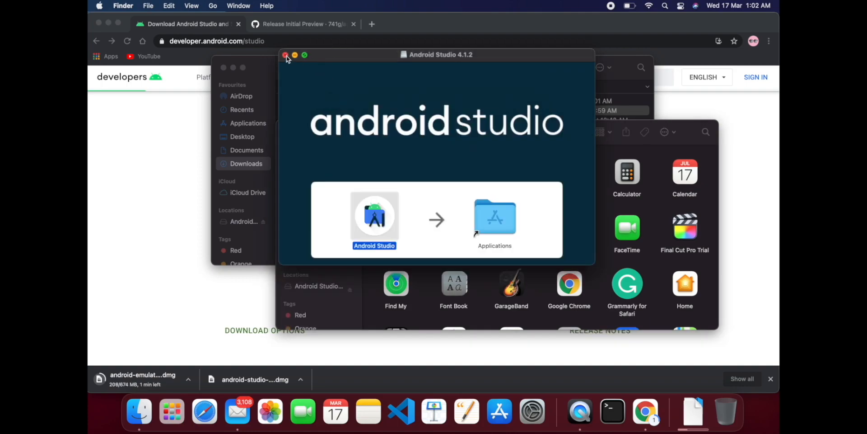
left_click(286, 55)
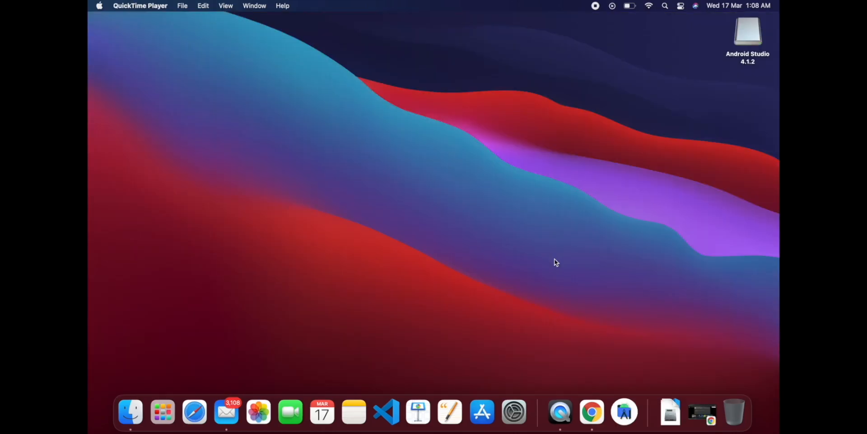
mouse_move(656, 21)
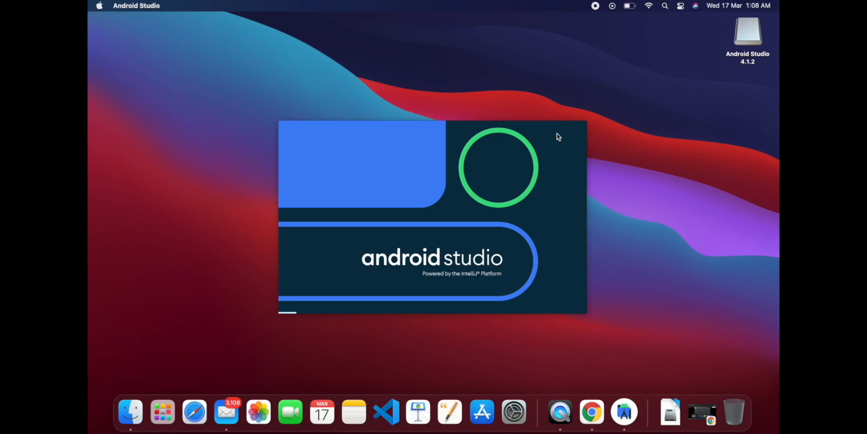
mouse_move(598, 103)
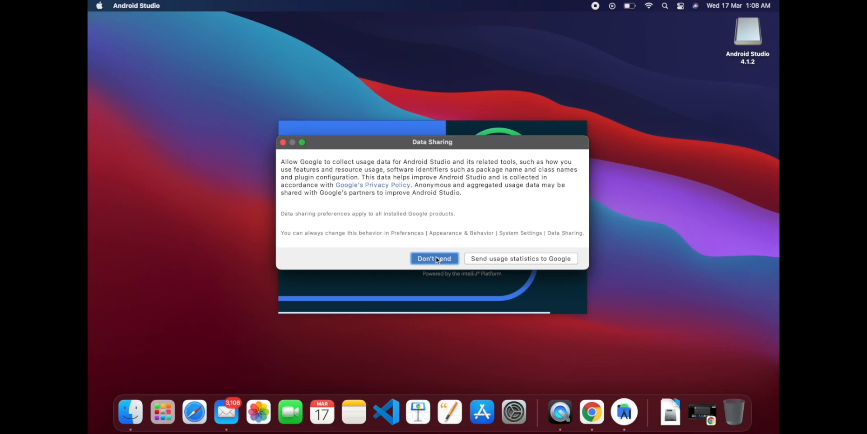
Step: Decline sending usage statistics and keep the Standard install type
left_click(433, 258)
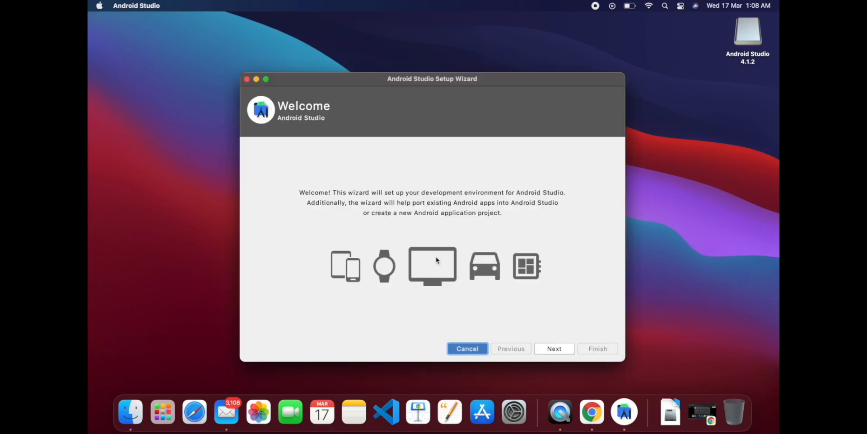
mouse_move(460, 222)
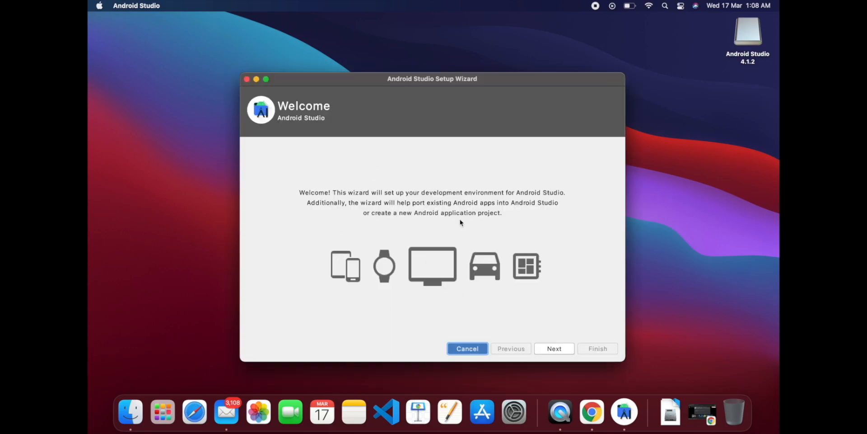
left_click(554, 349)
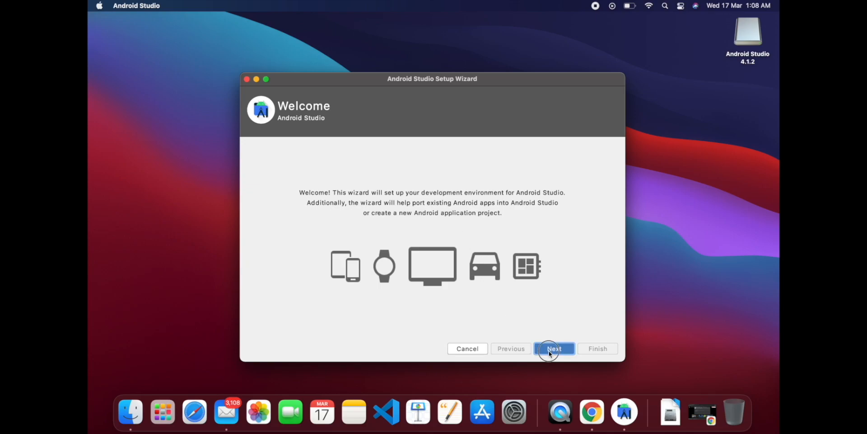
left_click(554, 349)
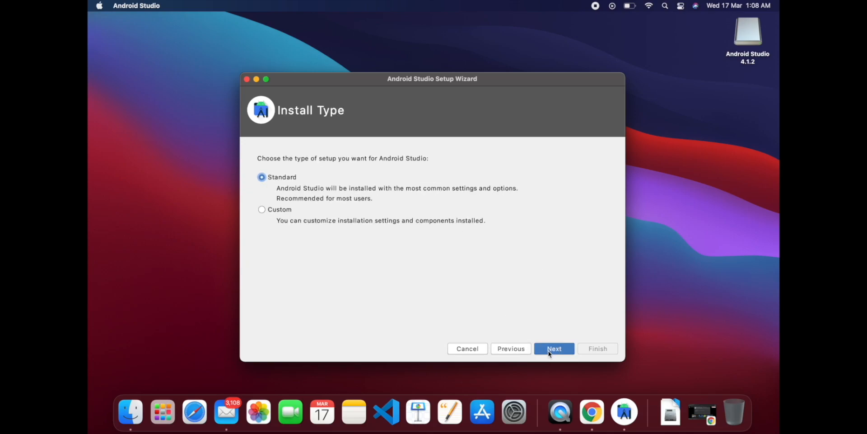
left_click(553, 348)
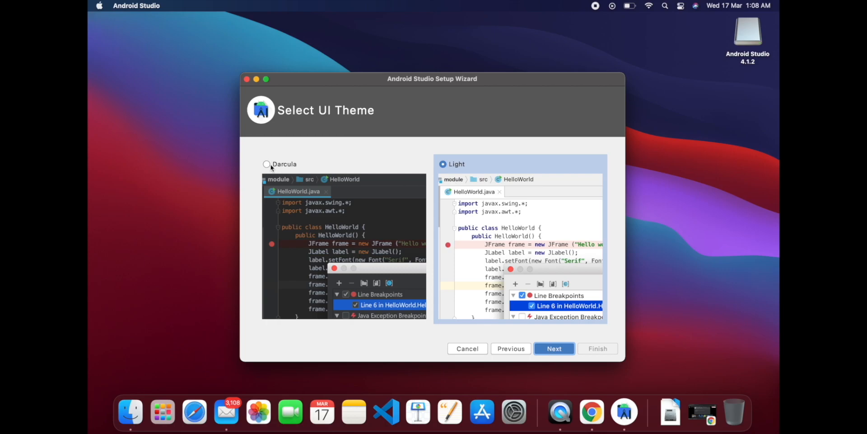
Step: Choose the dark Darcula theme and reach the Verify Settings summary
left_click(266, 164)
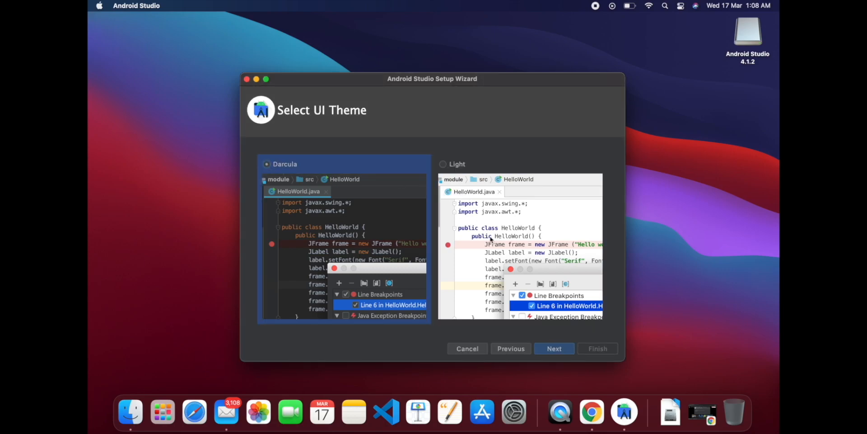
left_click(554, 348)
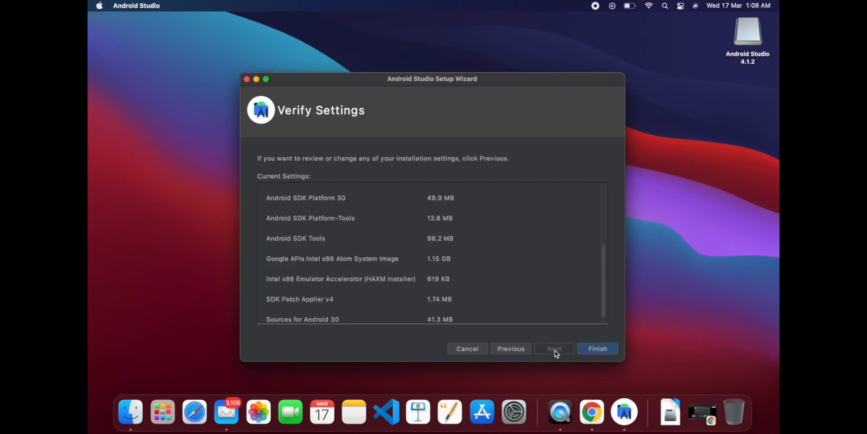
mouse_move(556, 272)
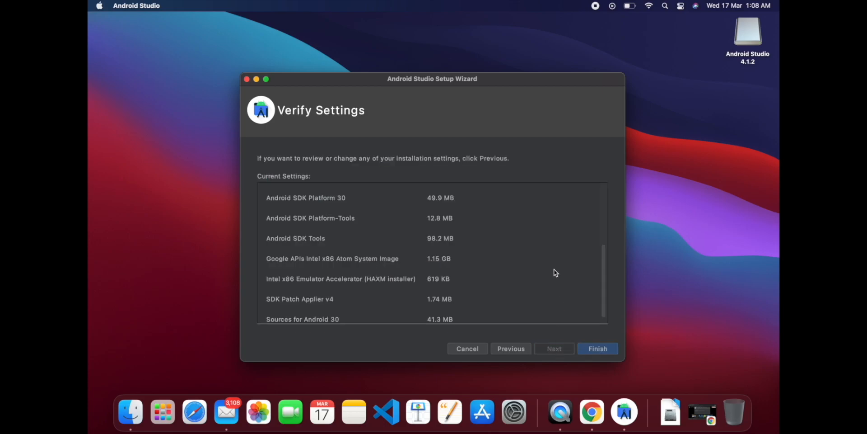
mouse_move(329, 193)
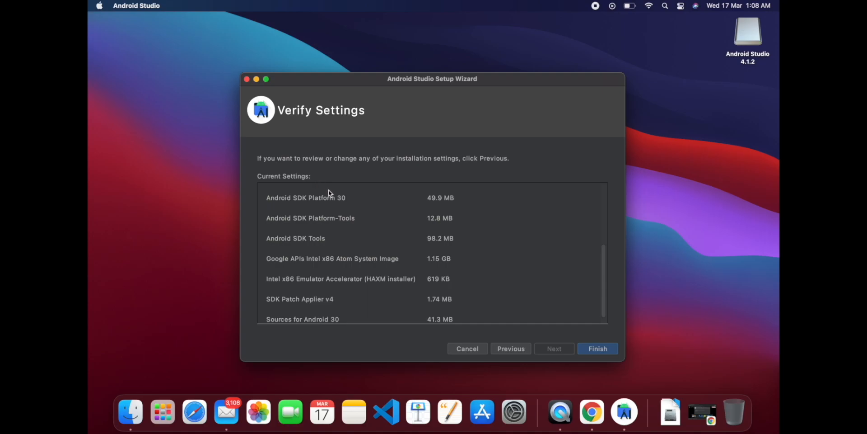
scroll("up", 3)
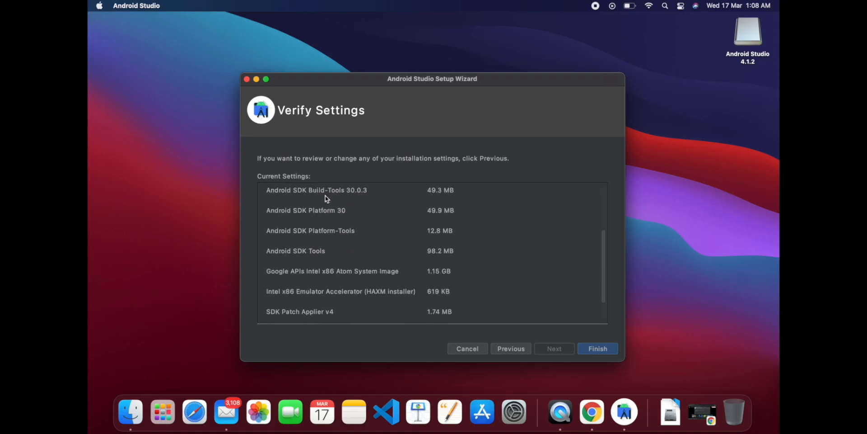
scroll("up", 3)
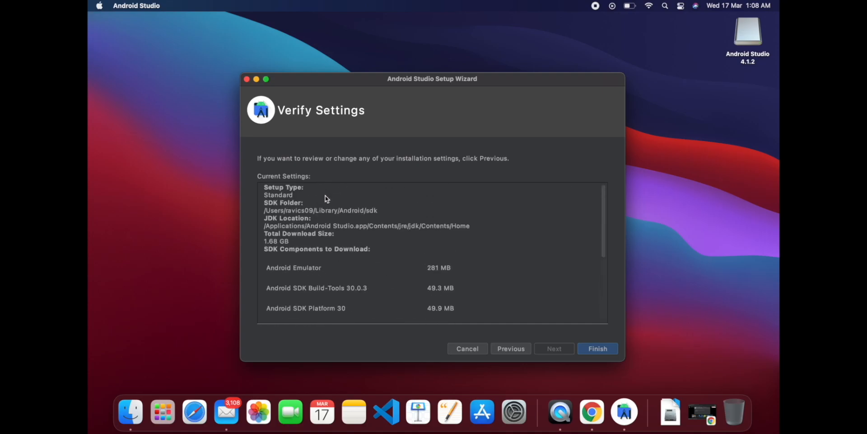
mouse_move(469, 230)
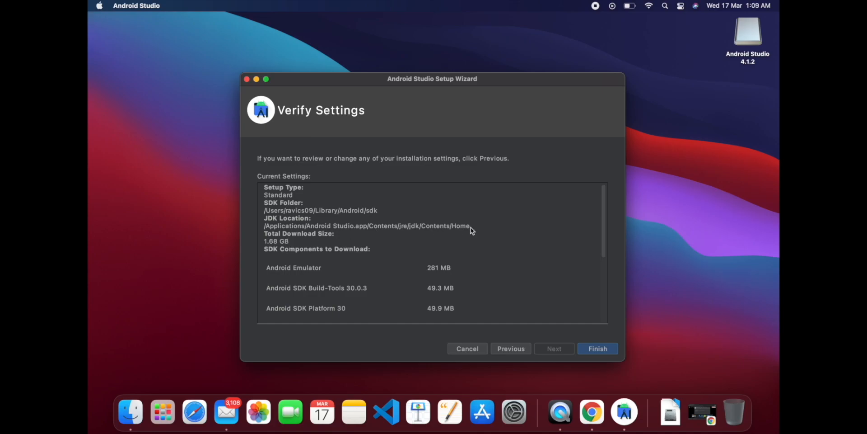
mouse_move(416, 267)
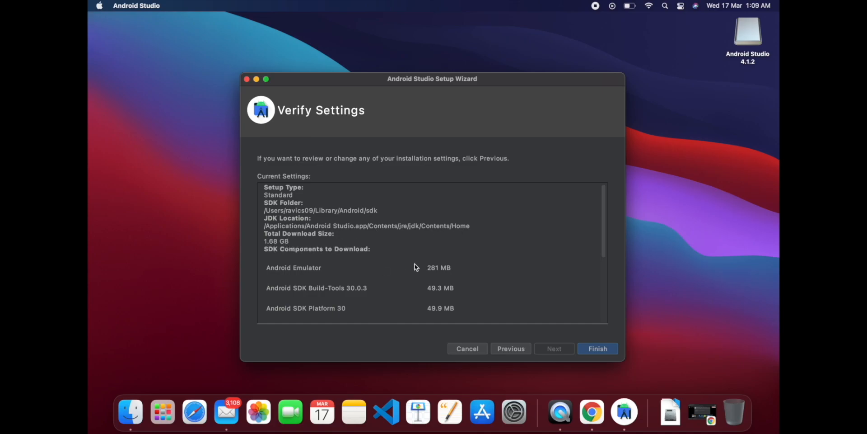
mouse_move(546, 292)
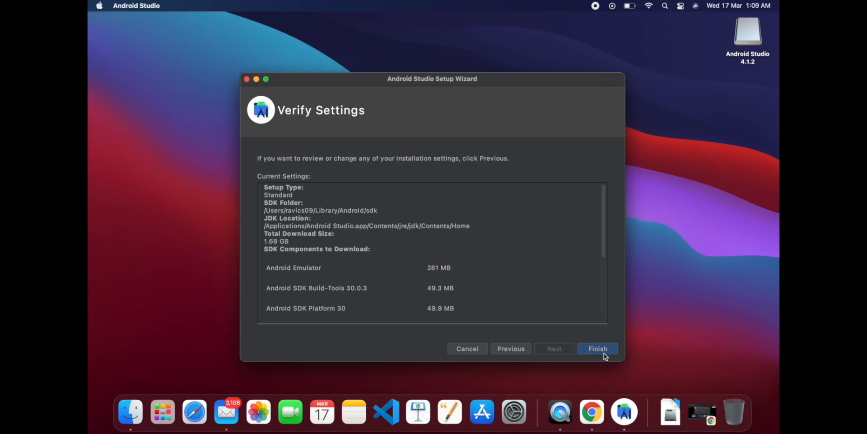
Step: Finish setup so SDK components download and the Pixel_3a_API_30_x86 device is created, then exit the wizard
left_click(597, 349)
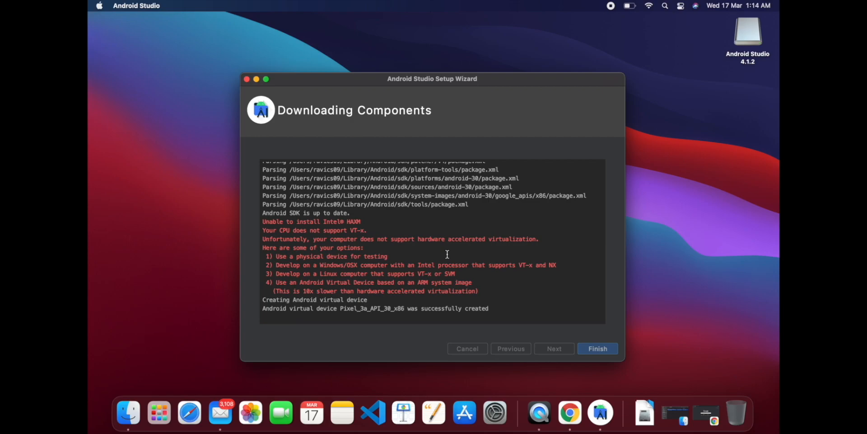
mouse_move(325, 238)
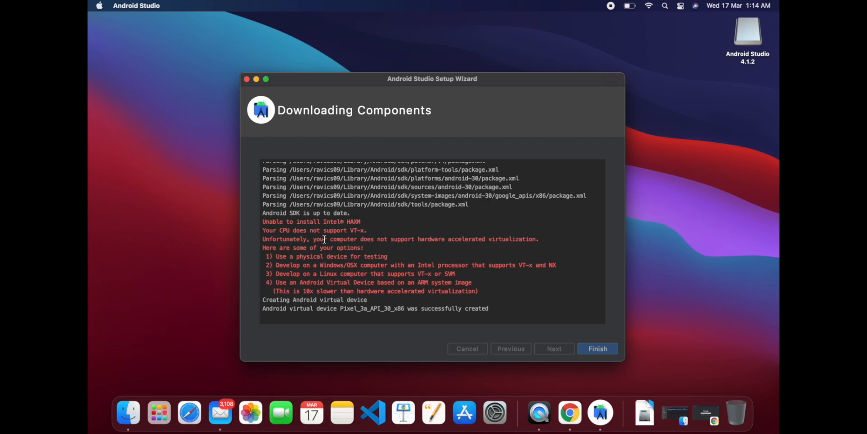
mouse_move(264, 224)
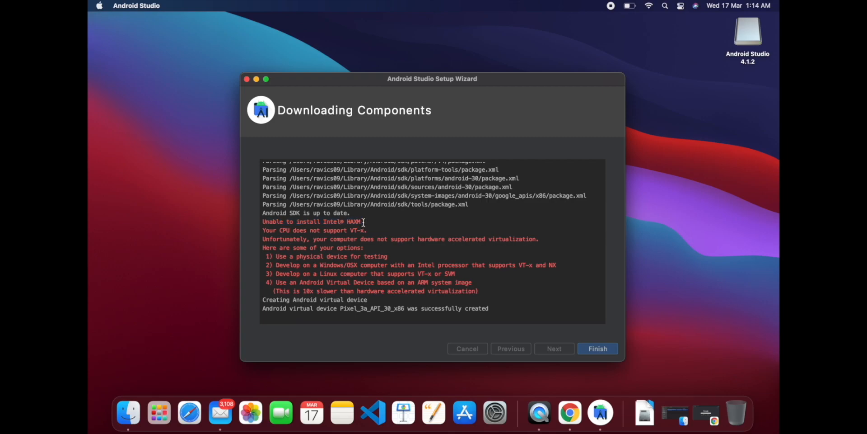
mouse_move(279, 231)
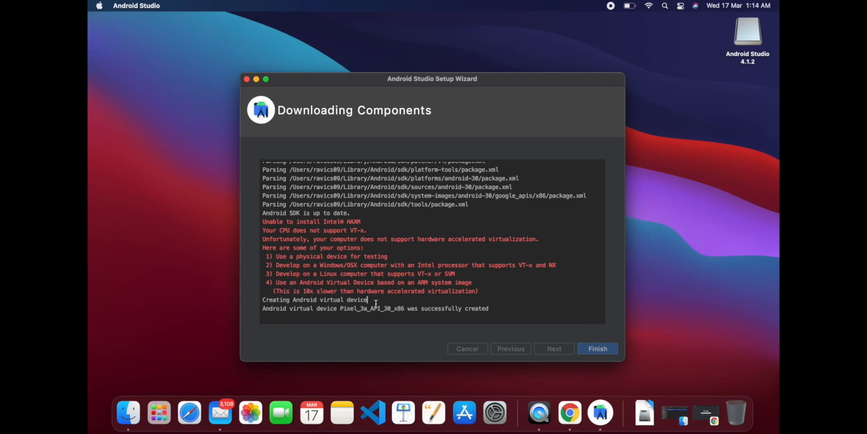
mouse_move(489, 308)
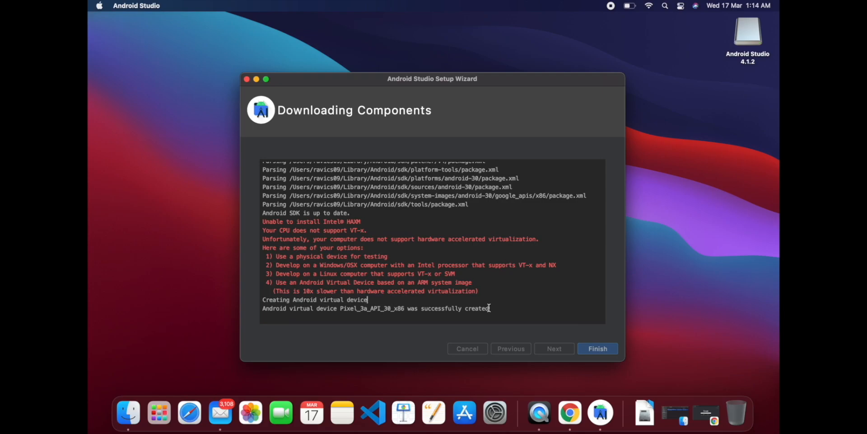
mouse_move(514, 299)
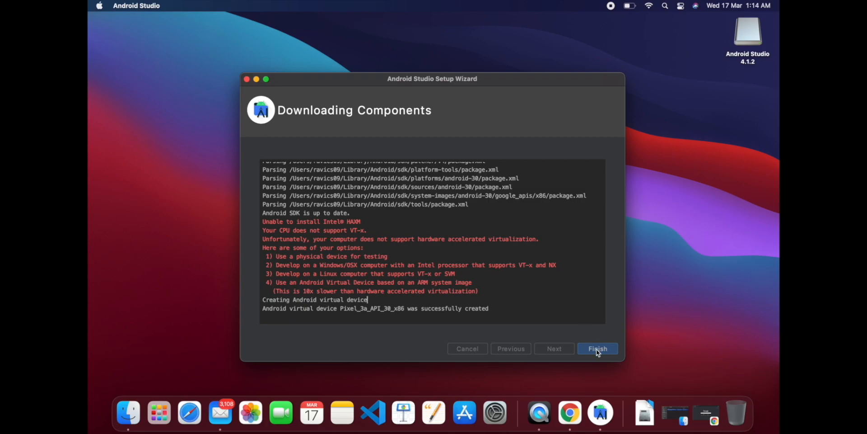
left_click(597, 349)
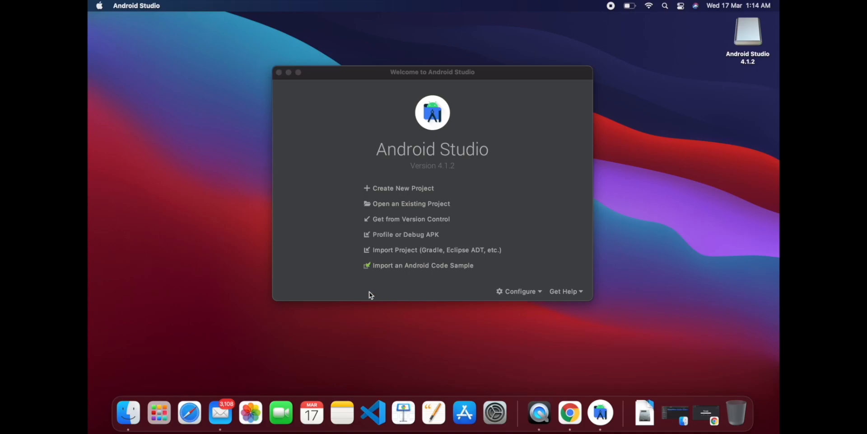
mouse_move(409, 188)
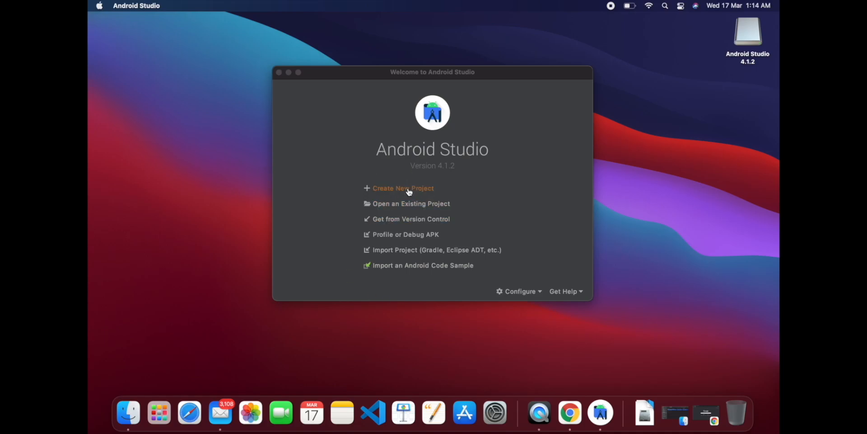
mouse_move(403, 289)
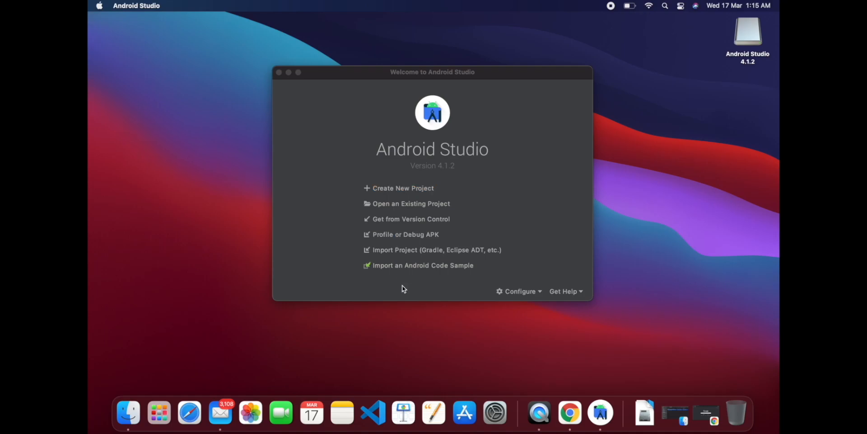
mouse_move(643, 399)
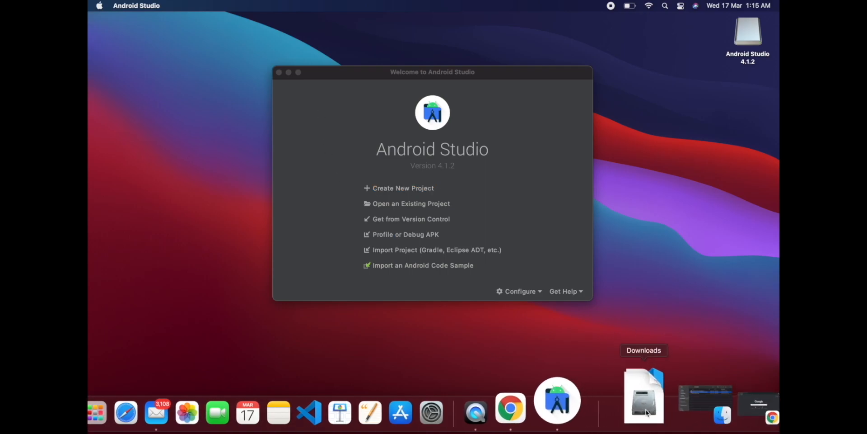
Step: From Downloads, copy Android Emulator into Applications and close the preview disk image window
left_click(644, 396)
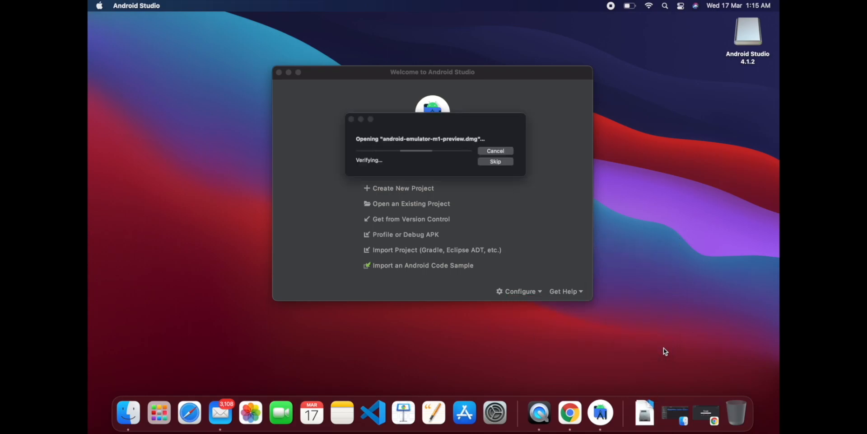
mouse_move(568, 211)
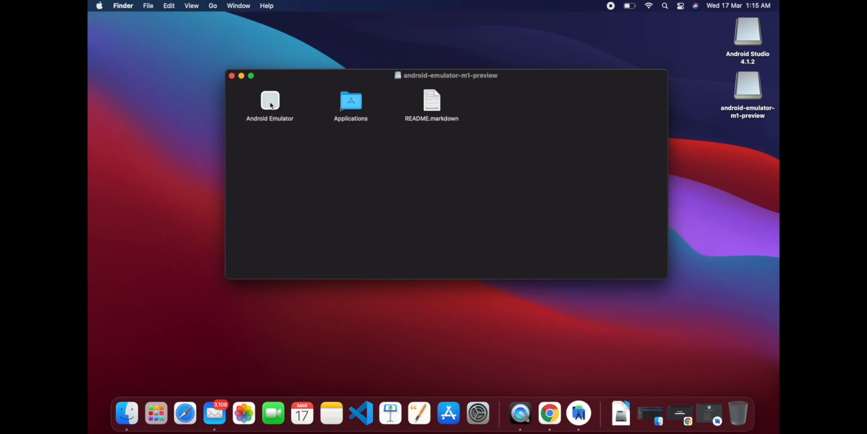
left_click(270, 102)
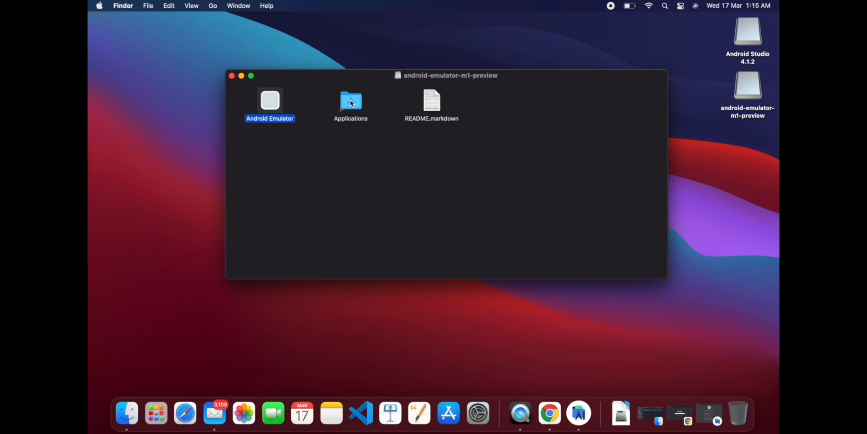
left_click_drag(271, 102, 351, 102)
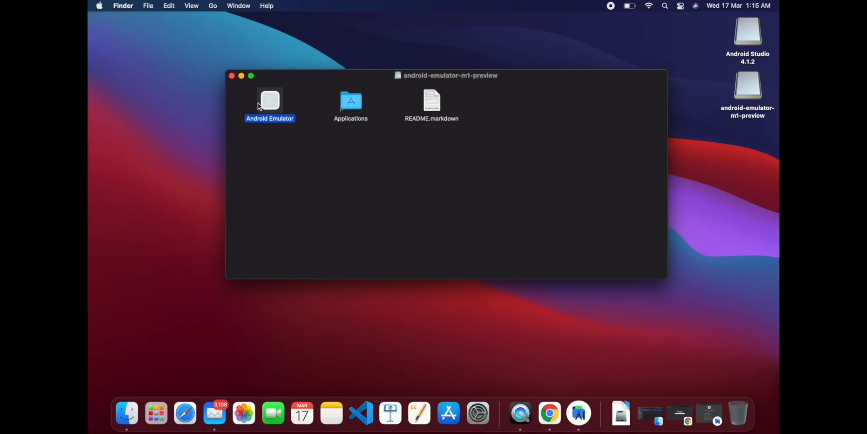
left_click(232, 76)
type("andr")
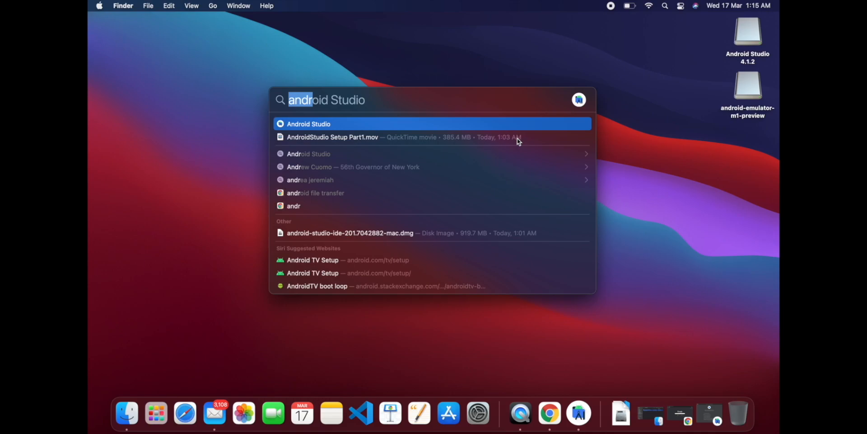
type("em")
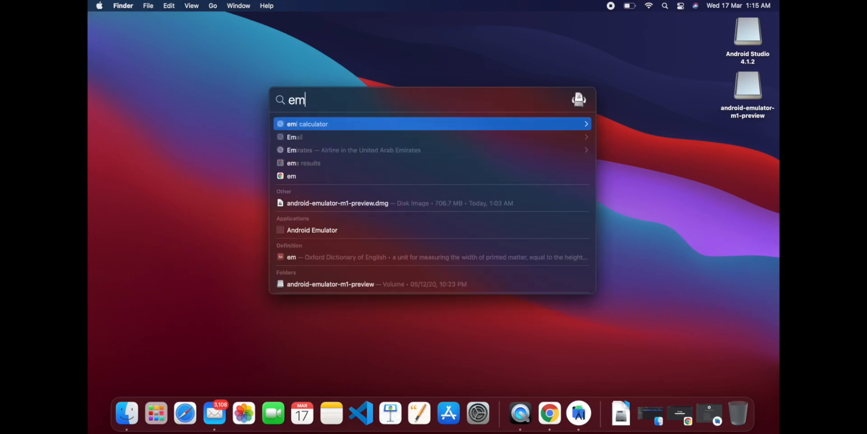
type("ul")
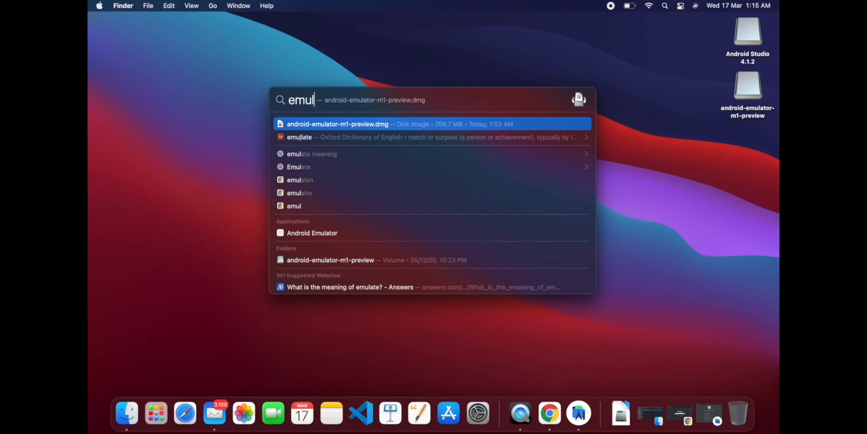
mouse_move(472, 157)
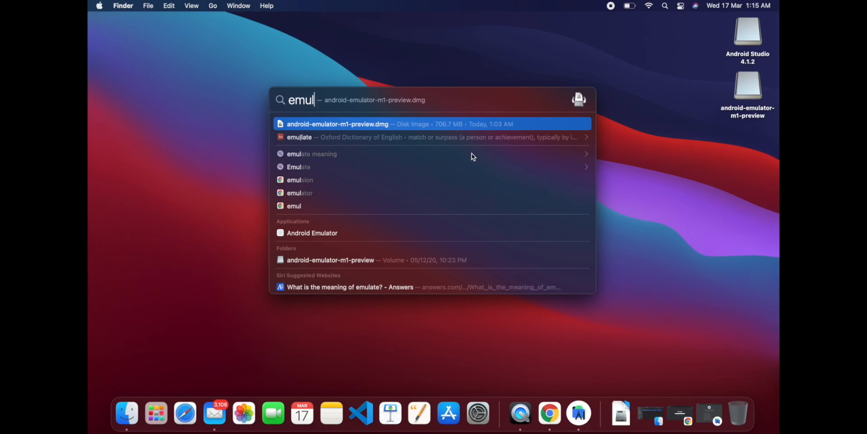
mouse_move(319, 235)
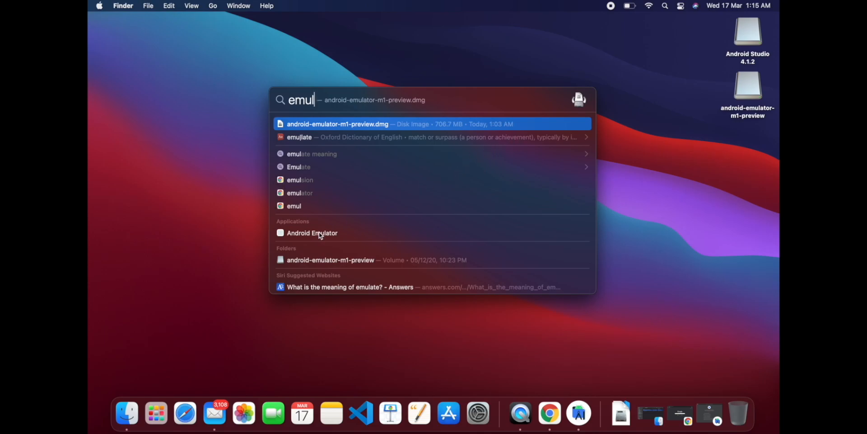
left_click(312, 233)
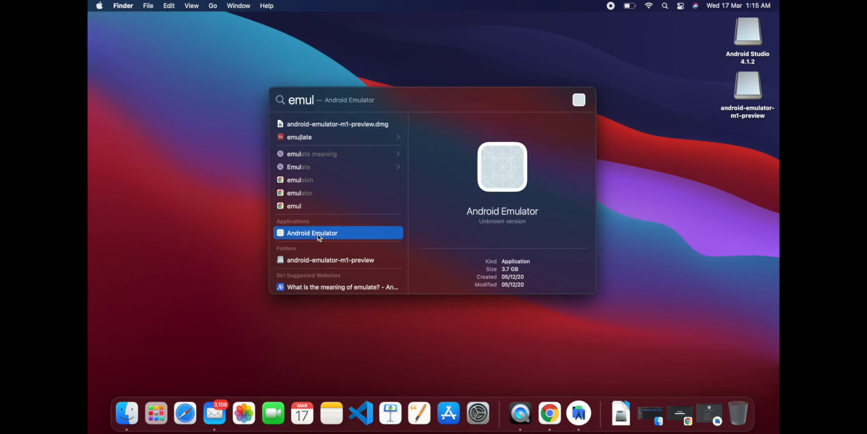
double_click(311, 232)
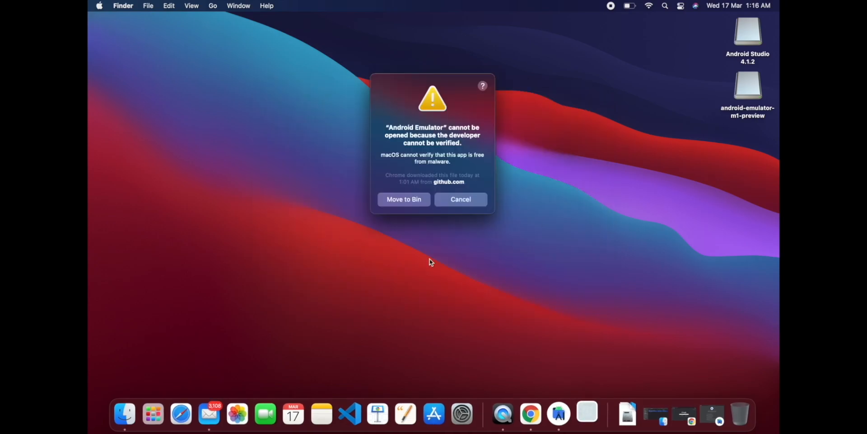
mouse_move(401, 139)
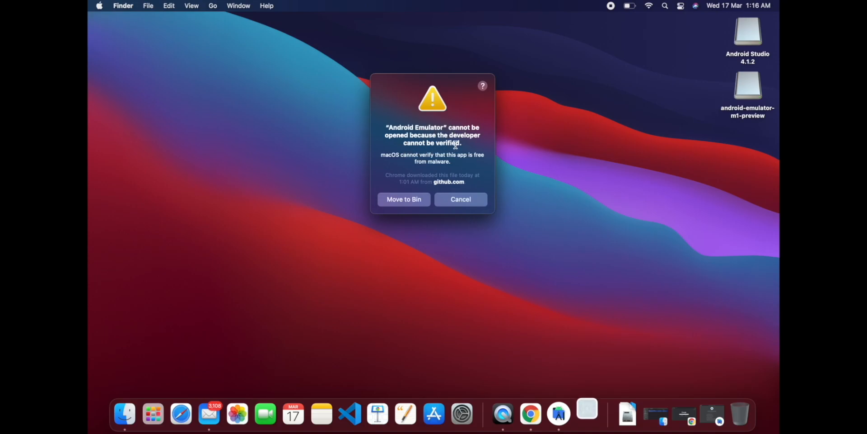
mouse_move(115, 53)
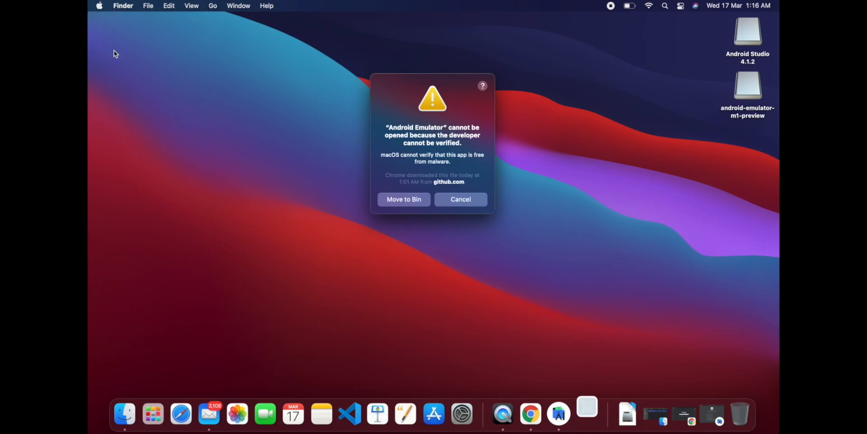
left_click(460, 199)
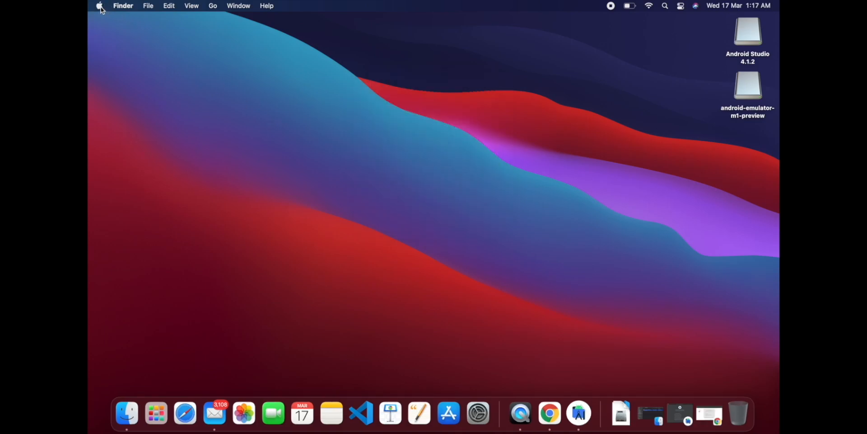
Step: In Security & Privacy choose Open Anyway for Android Emulator and confirm opening it
left_click(99, 6)
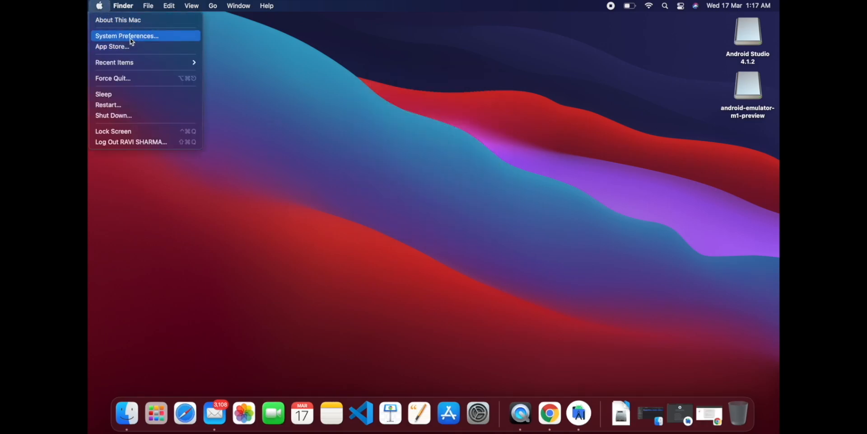
left_click(127, 36)
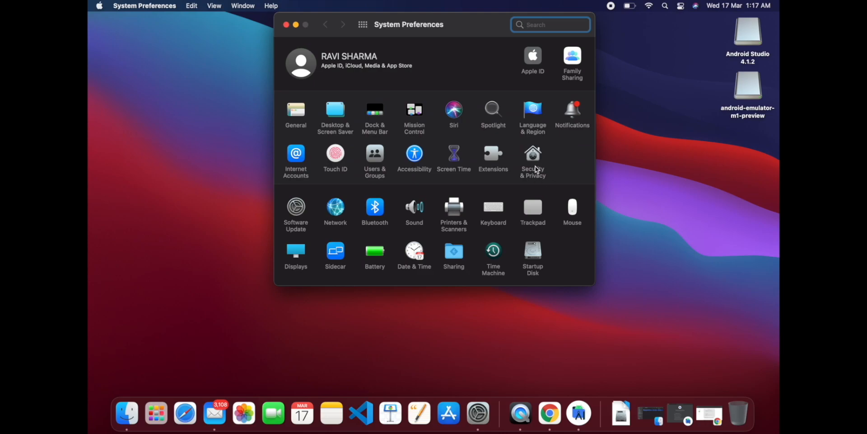
left_click(532, 157)
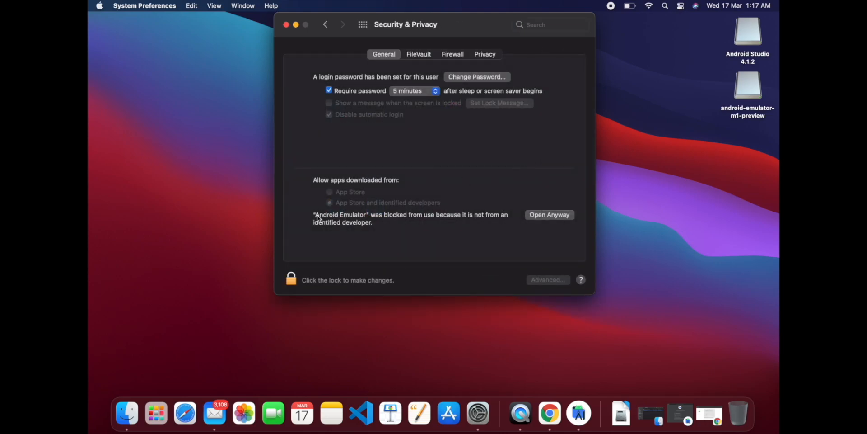
mouse_move(379, 218)
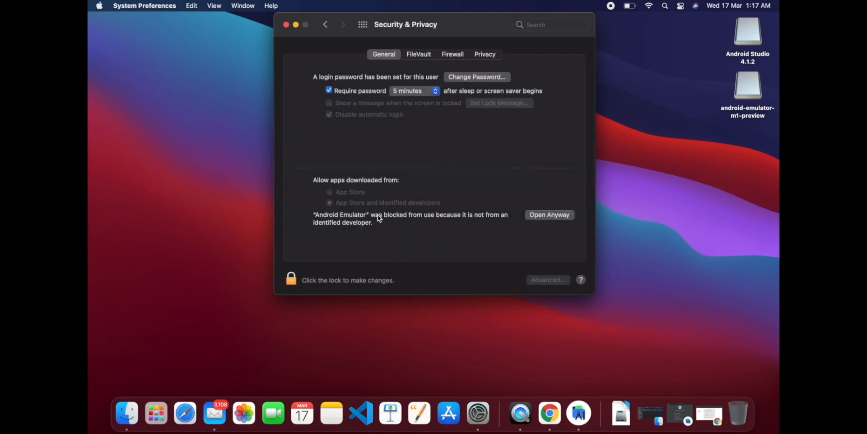
mouse_move(461, 219)
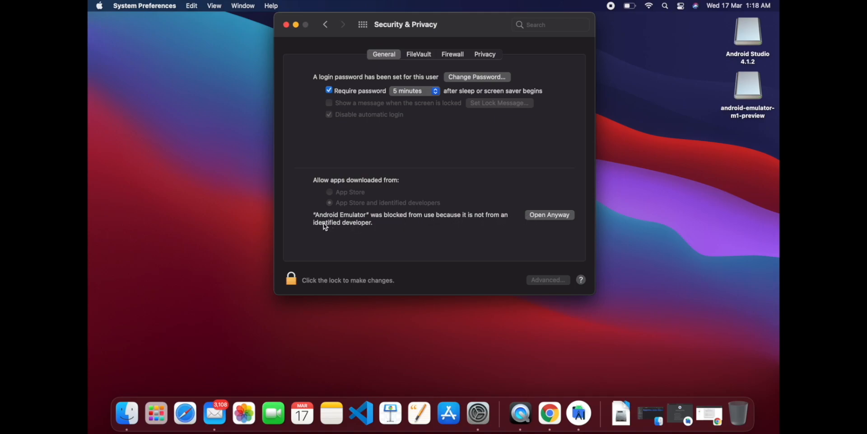
mouse_move(545, 220)
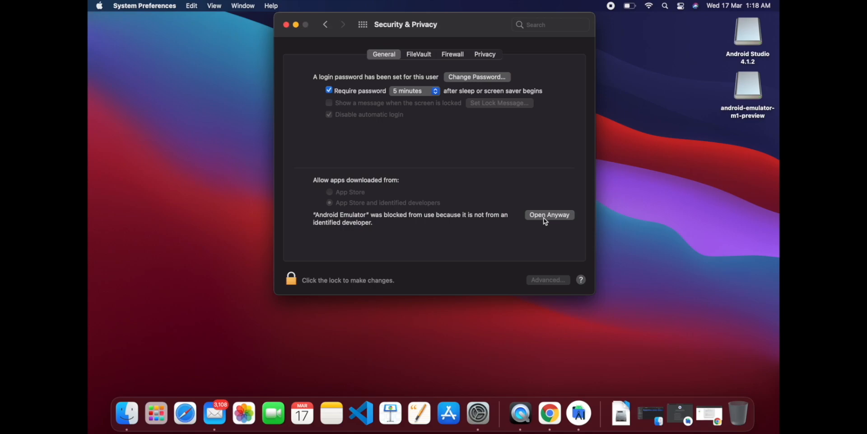
left_click(549, 215)
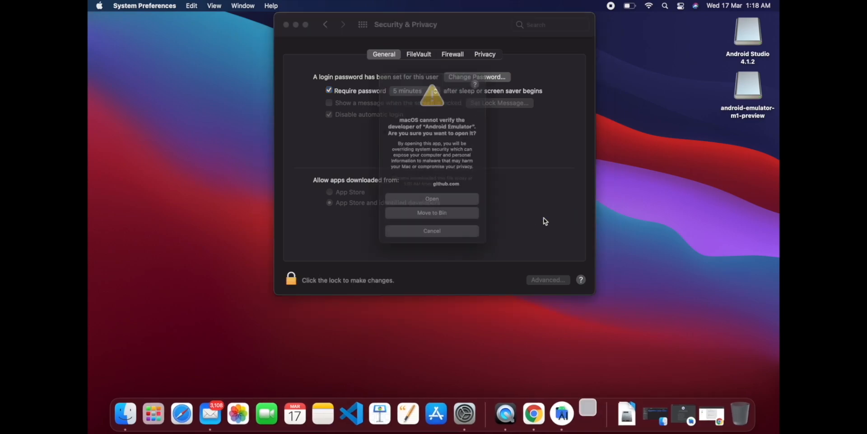
left_click(432, 198)
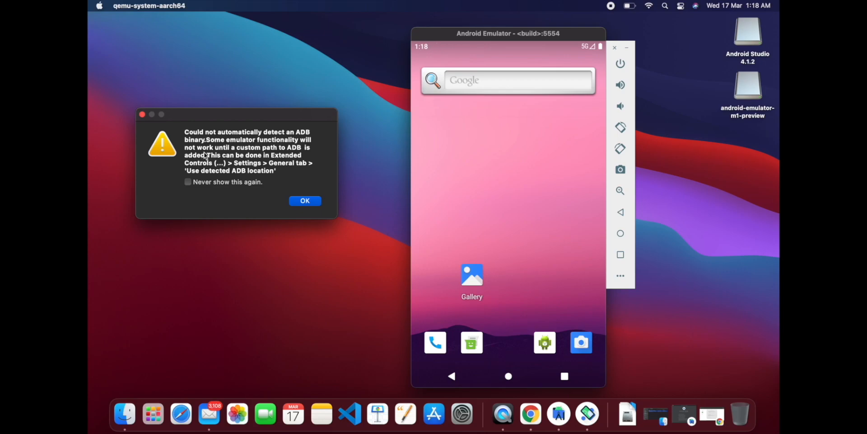
mouse_move(302, 152)
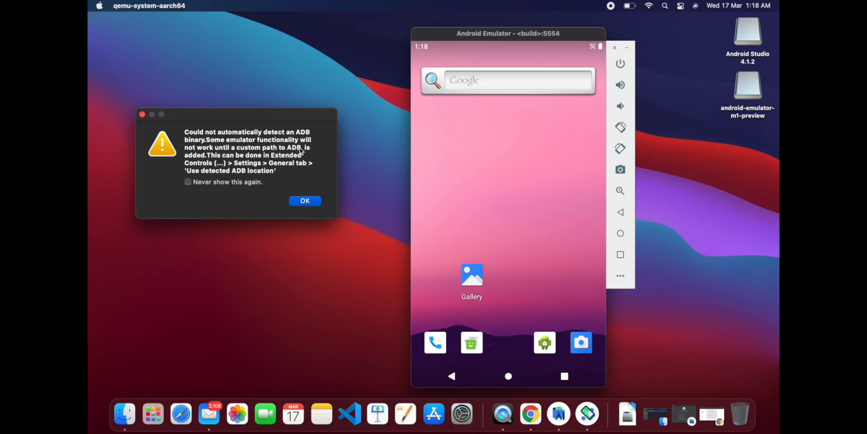
mouse_move(233, 185)
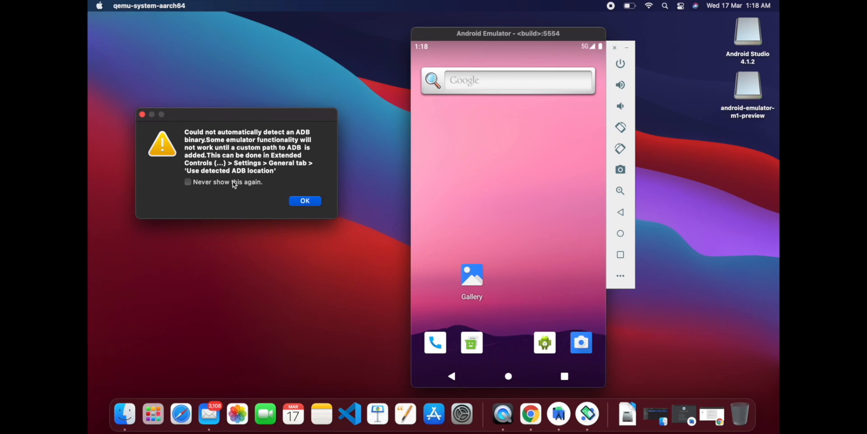
Step: Dismiss the 'Could not automatically detect an ADB binary' warning and close the emulator
left_click(304, 200)
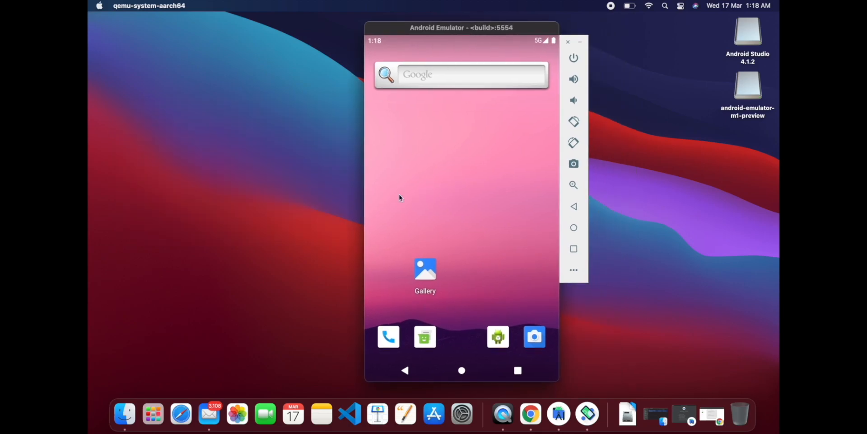
left_click(567, 41)
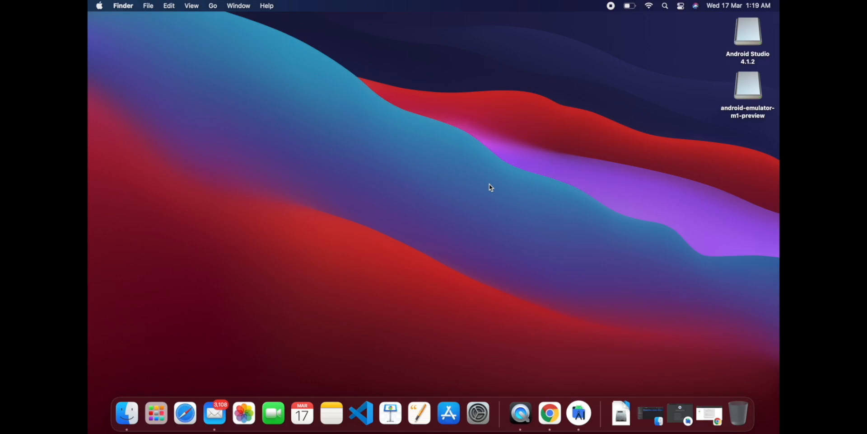
type("Leave a co")
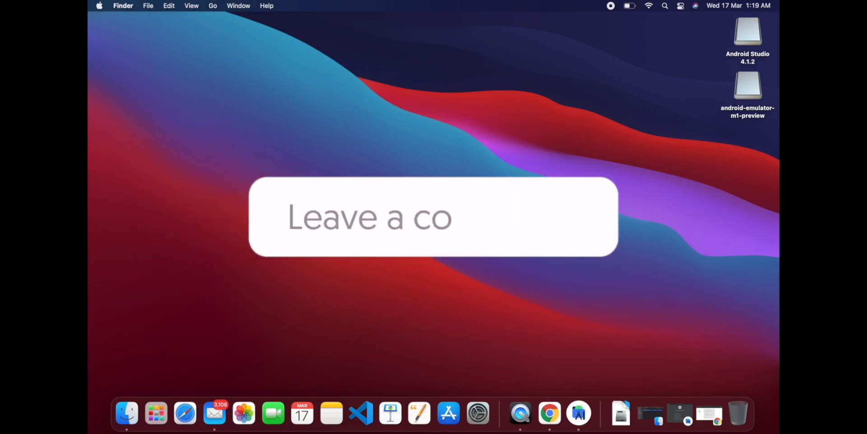
type("mment!")
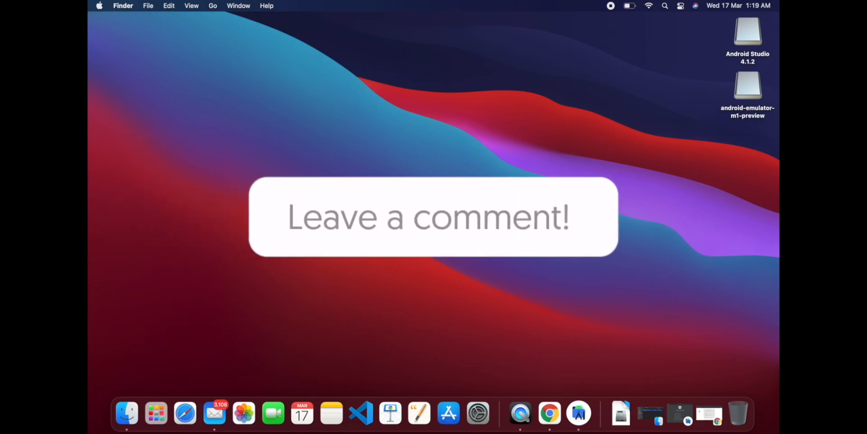